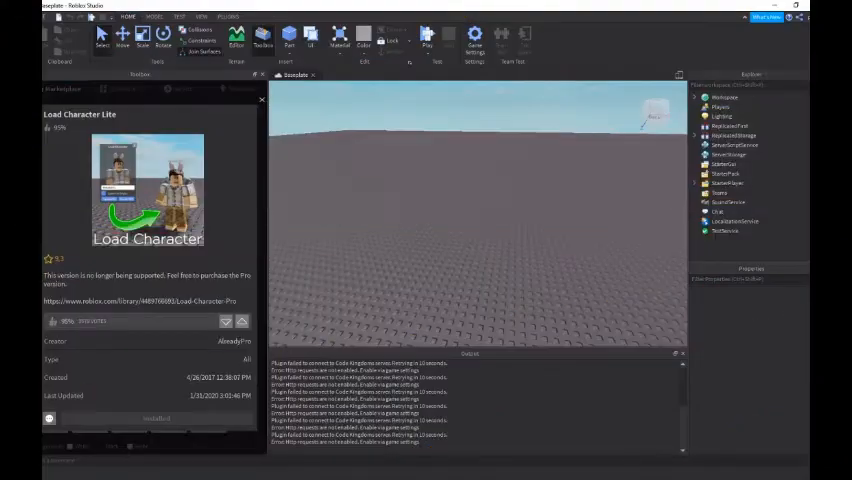
Close the Load Character Lite marketplace page and bring up the Plugins tab tools
click(261, 99)
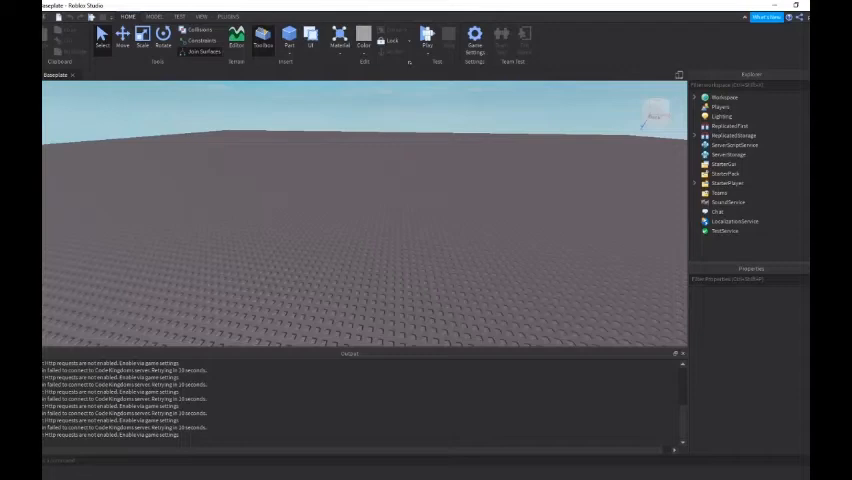
click(229, 16)
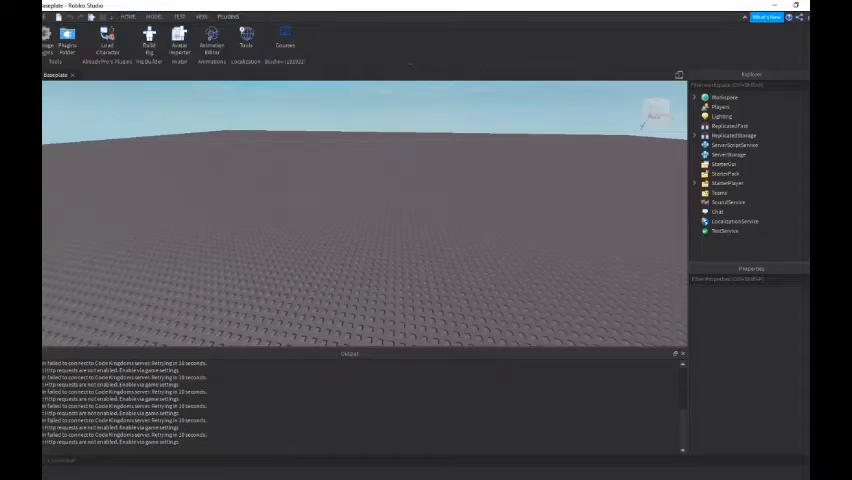
Spawn the user's avatar as an R15 character with Load Character, then close the loader
click(107, 44)
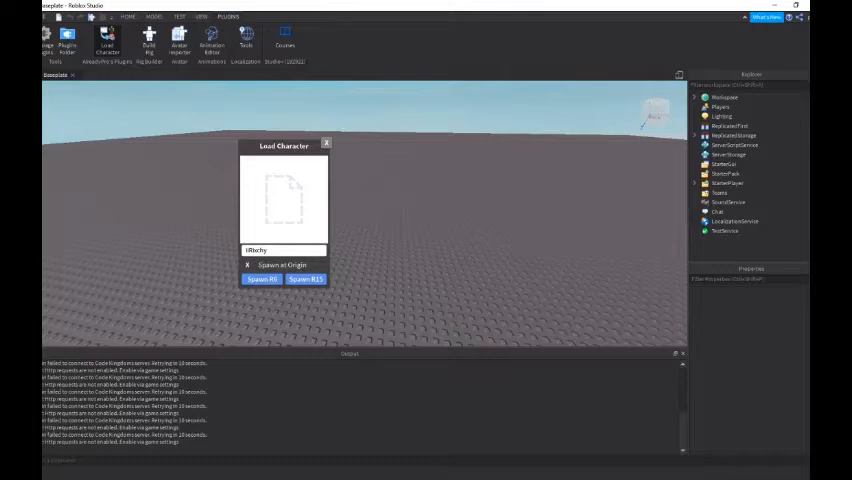
click(247, 264)
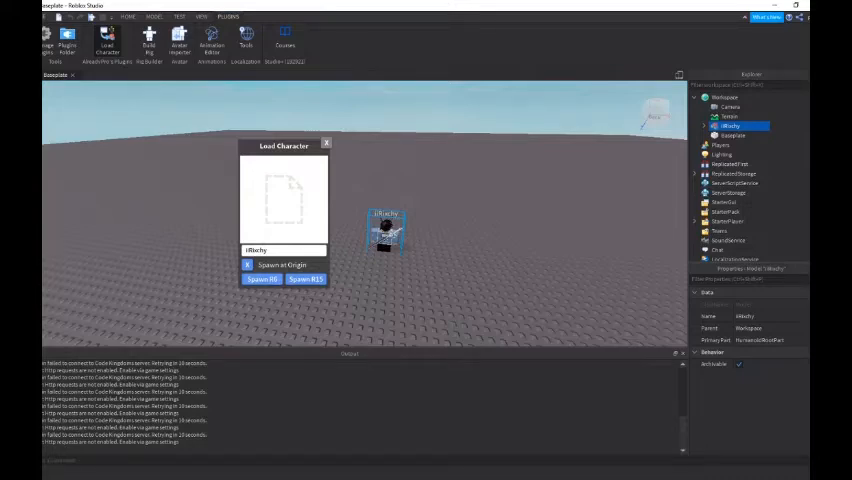
click(282, 265)
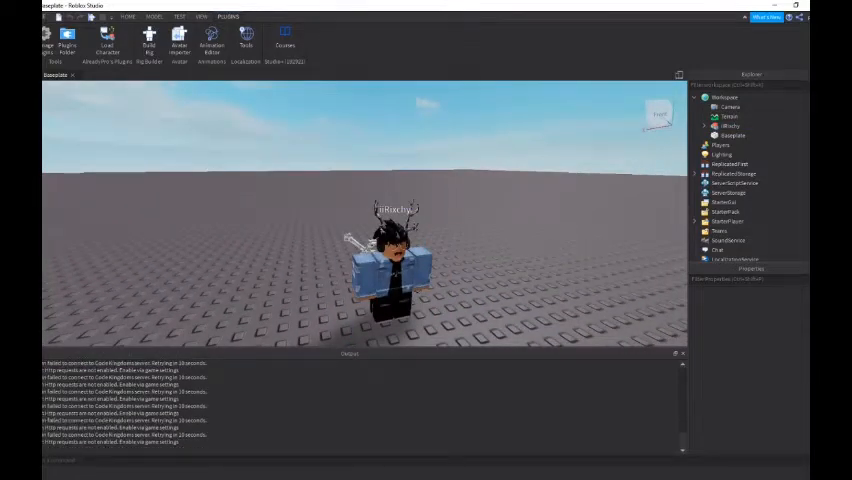
Expand the avatar model in the Explorer, click through the leg parts, and select the model
click(732, 135)
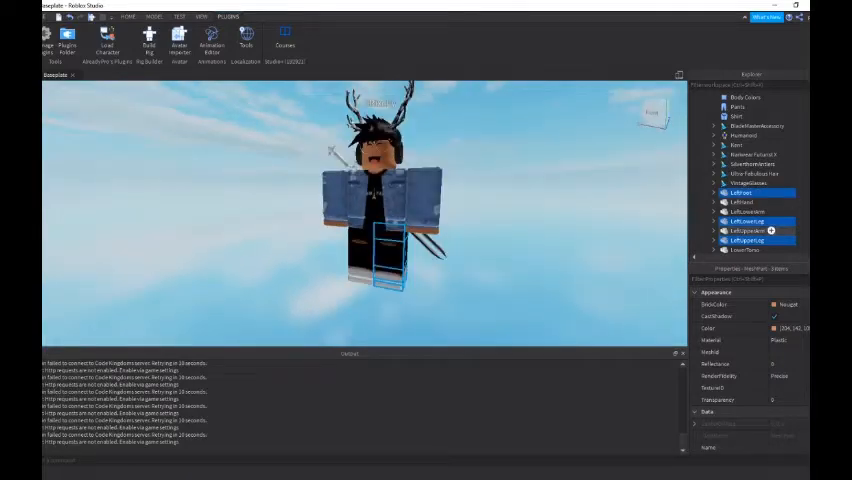
click(747, 240)
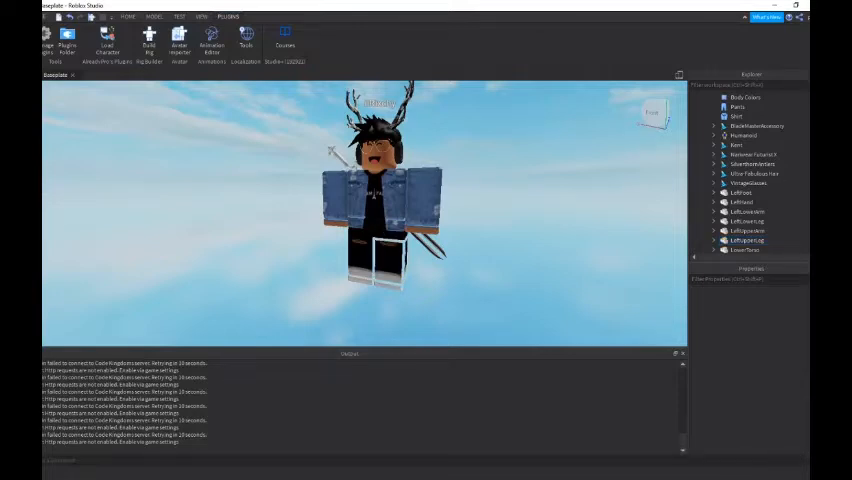
click(740, 192)
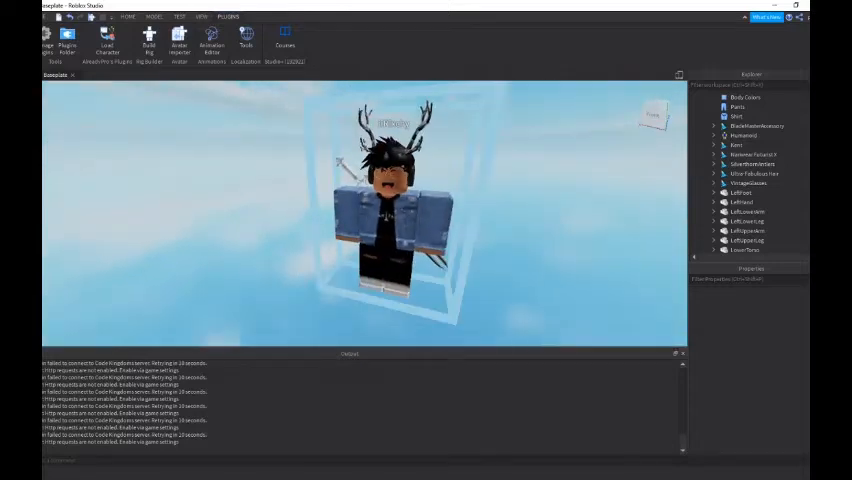
Trial-move the avatar's left leg parts with the Model tools, then undo both moves
click(739, 192)
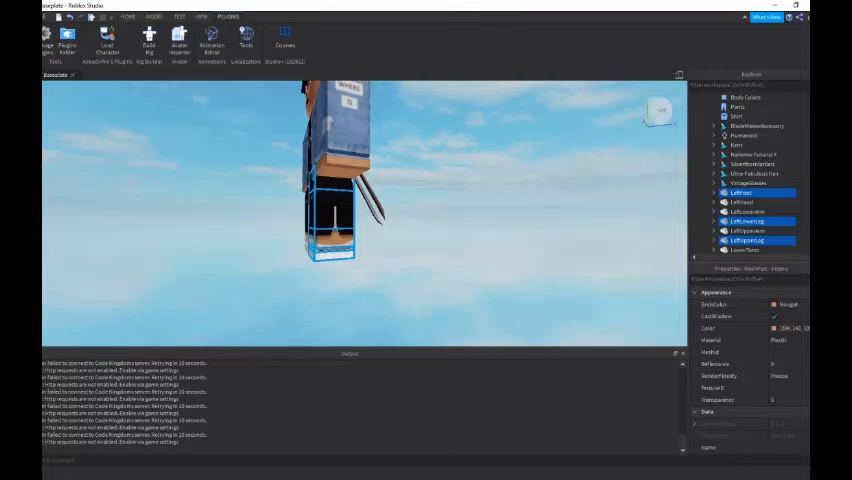
click(128, 16)
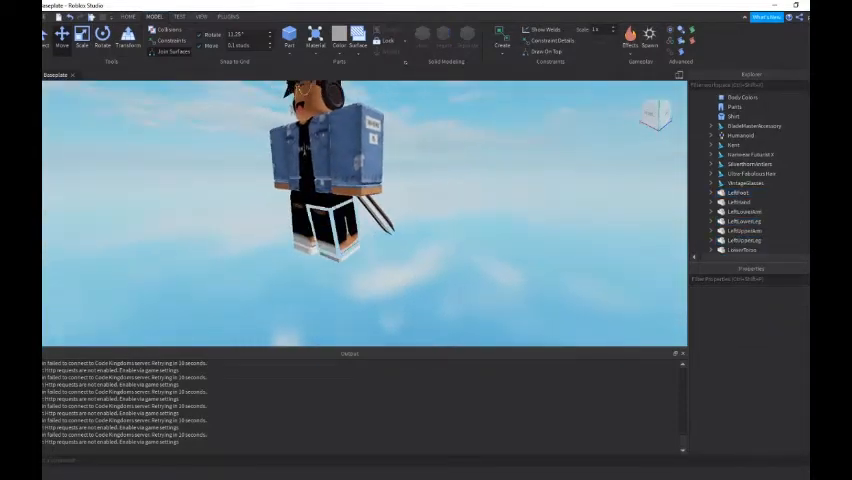
click(741, 192)
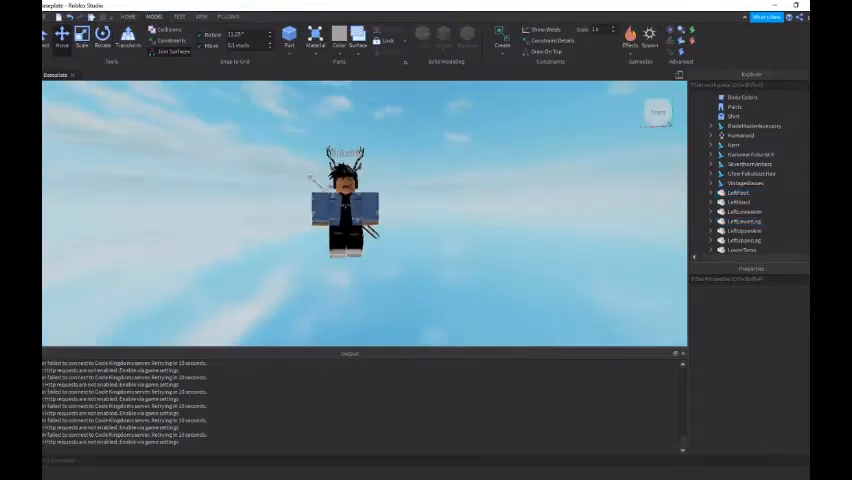
key(ctrl+z)
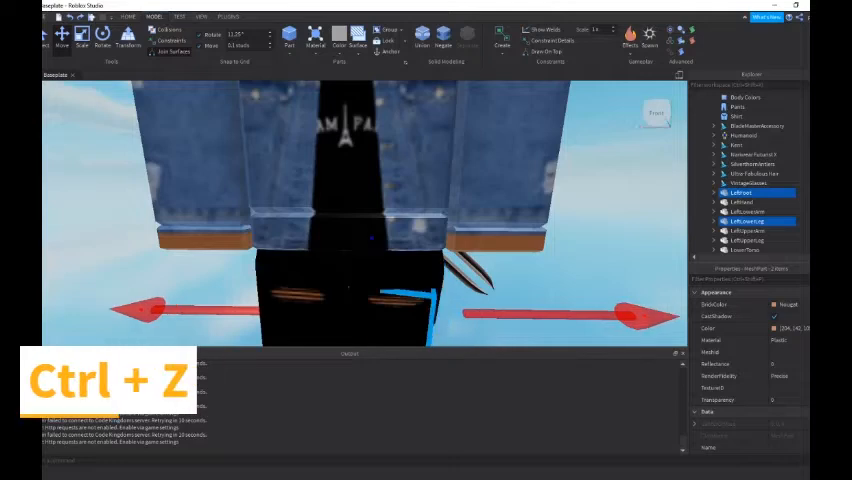
key(ctrl+z)
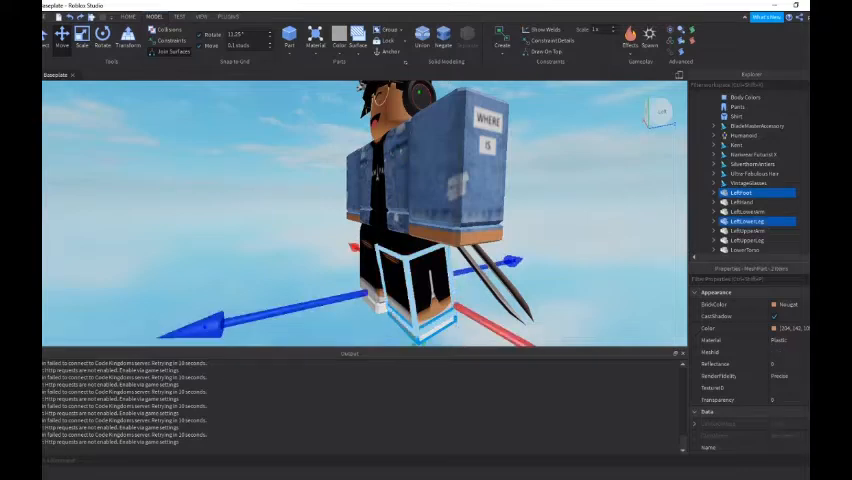
Reposition the avatar's RightUpperLeg and deselect it
click(100, 35)
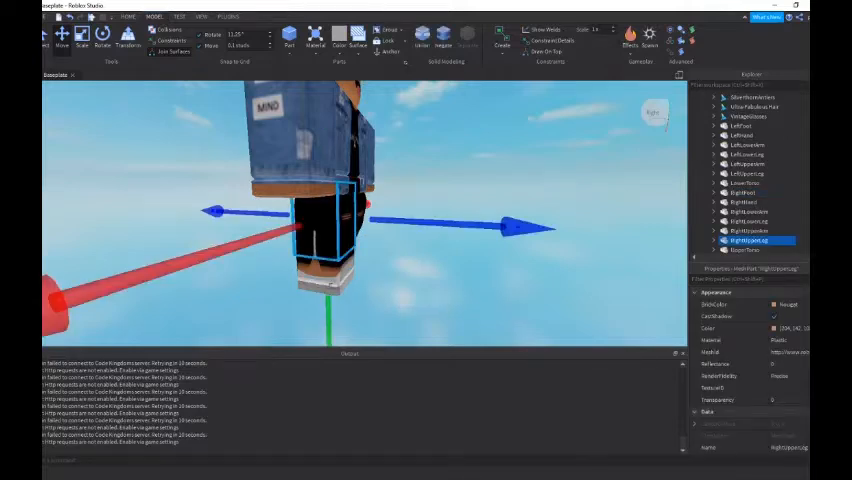
click(101, 40)
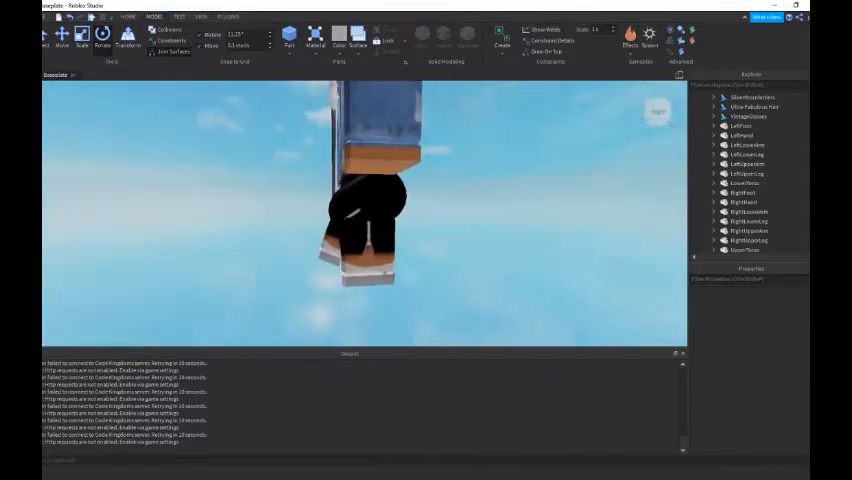
click(748, 240)
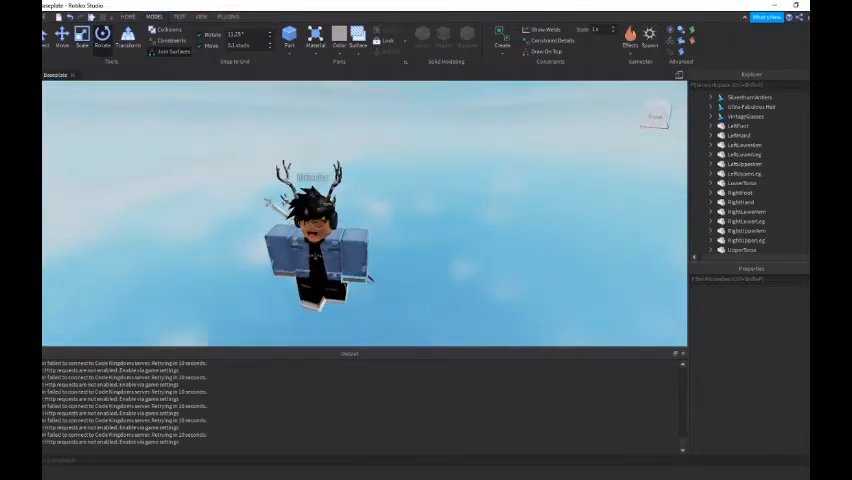
Select the left upper arm, lower arm and hand and move them into position
click(740, 135)
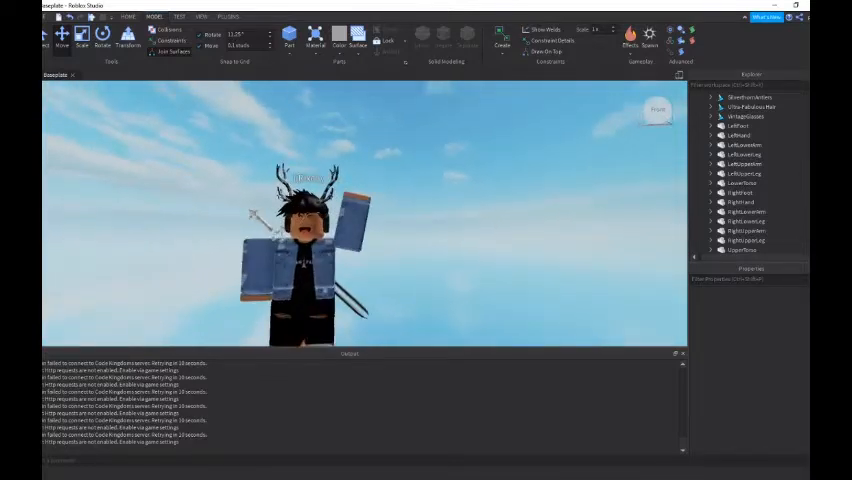
click(745, 164)
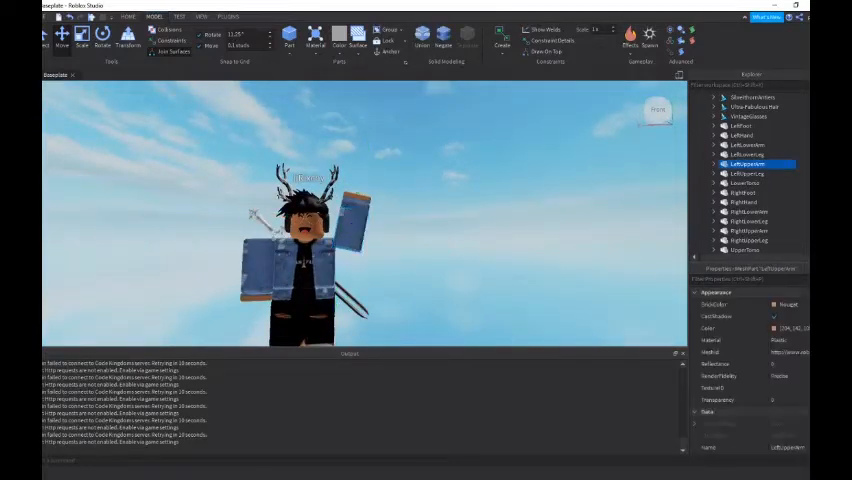
click(745, 154)
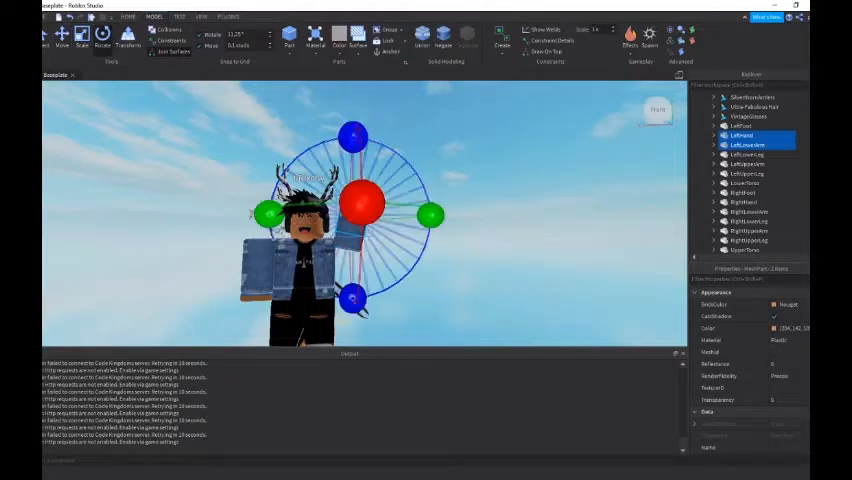
click(62, 37)
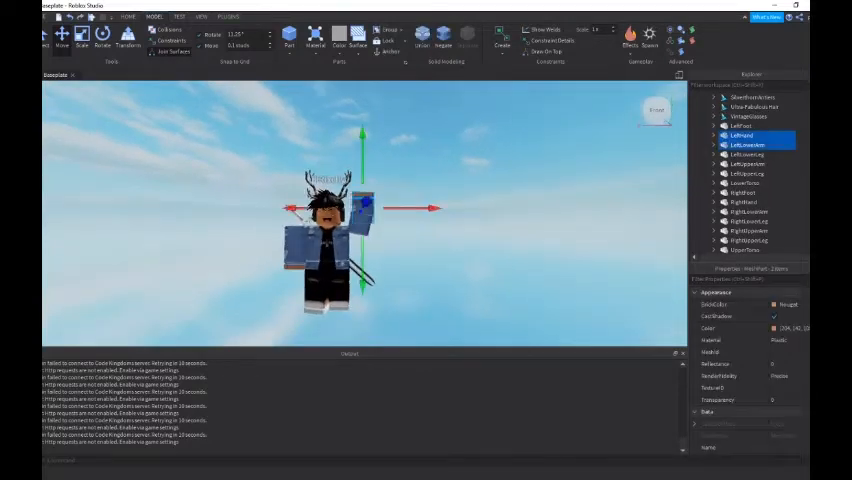
click(745, 163)
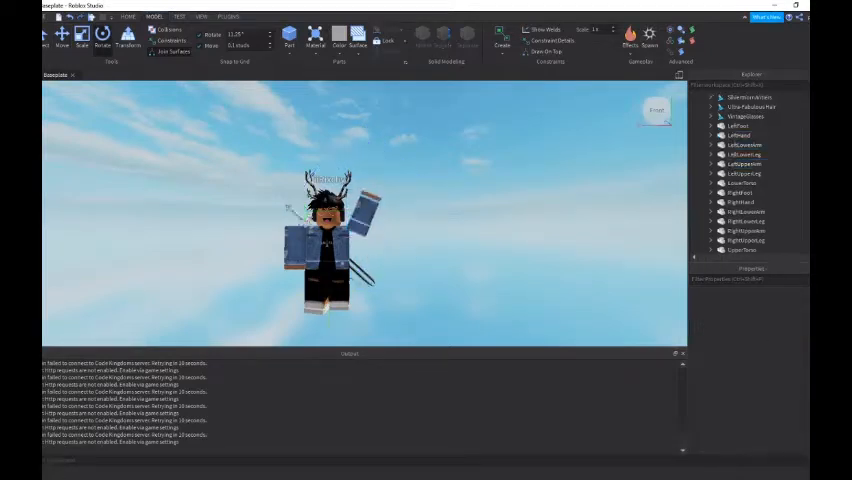
Select the raised arm's parts and rotate them upward into a waving pose
click(745, 135)
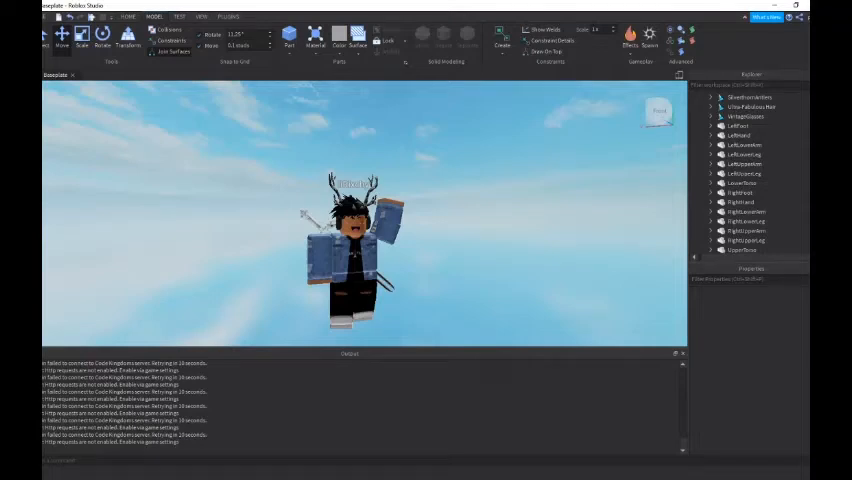
click(743, 145)
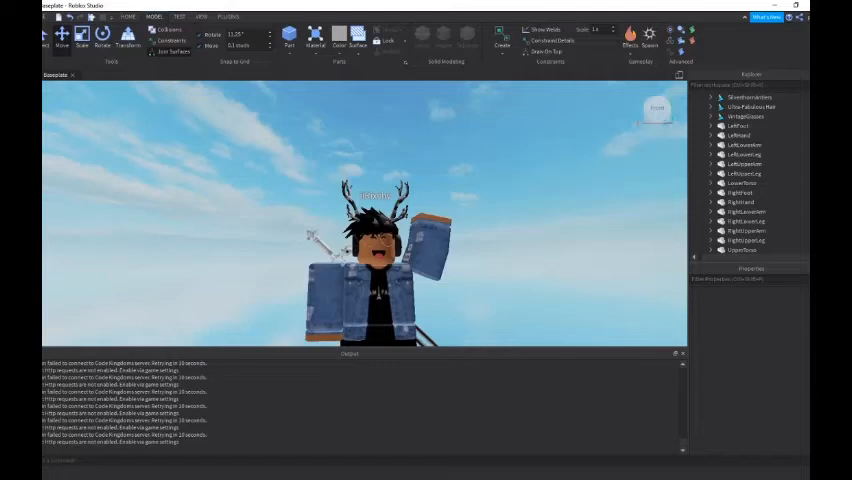
click(744, 202)
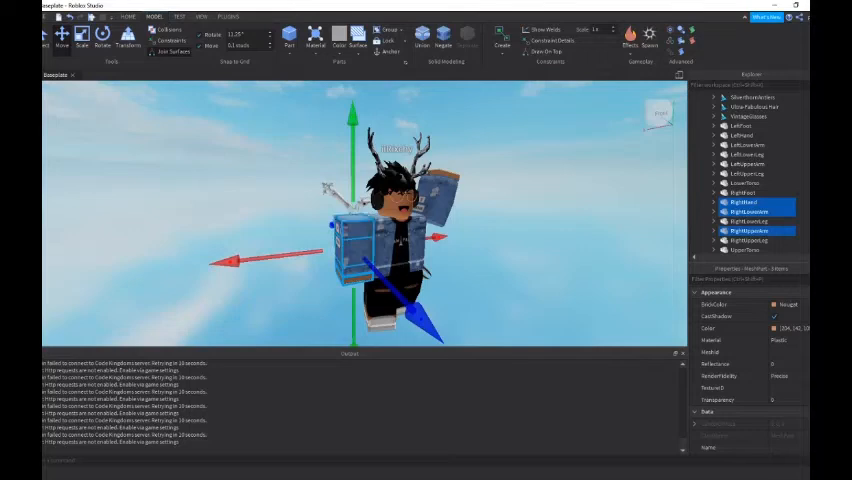
click(101, 37)
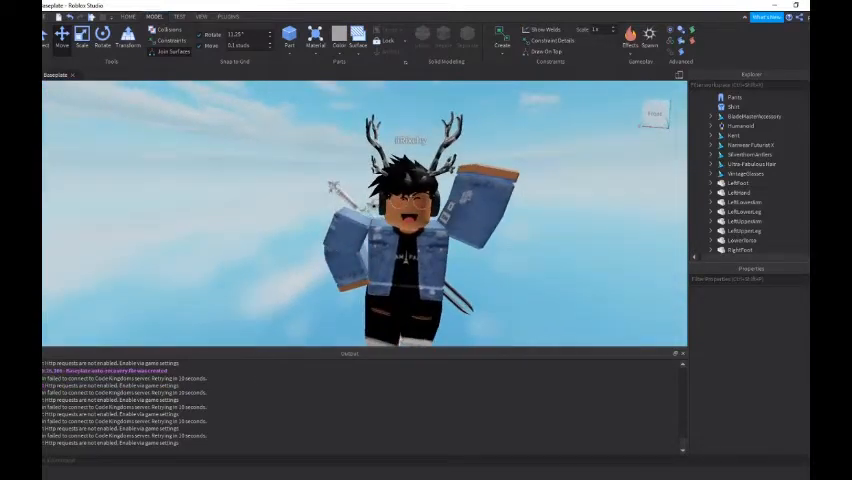
Select VintageGlasses, hair, antlers and the remaining head accessories as one group
click(746, 173)
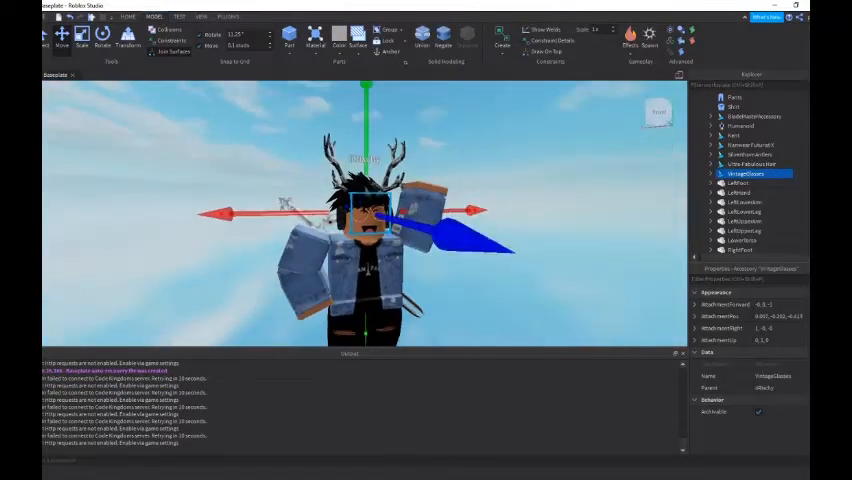
click(733, 230)
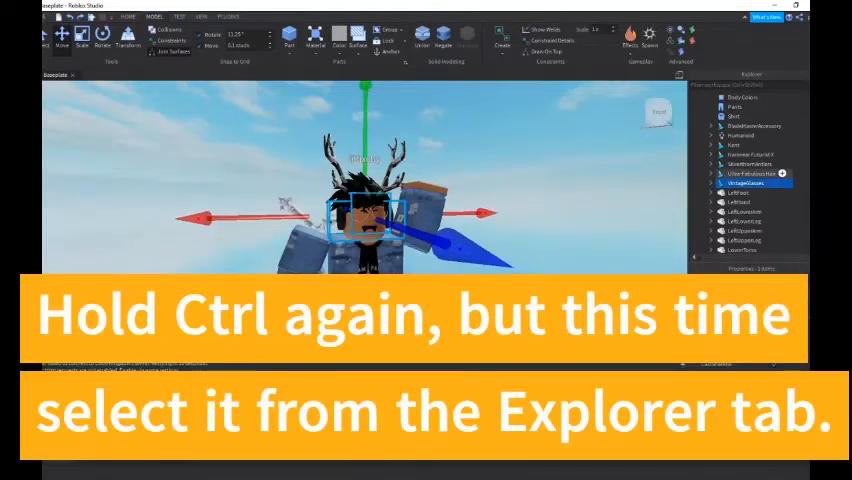
click(745, 164)
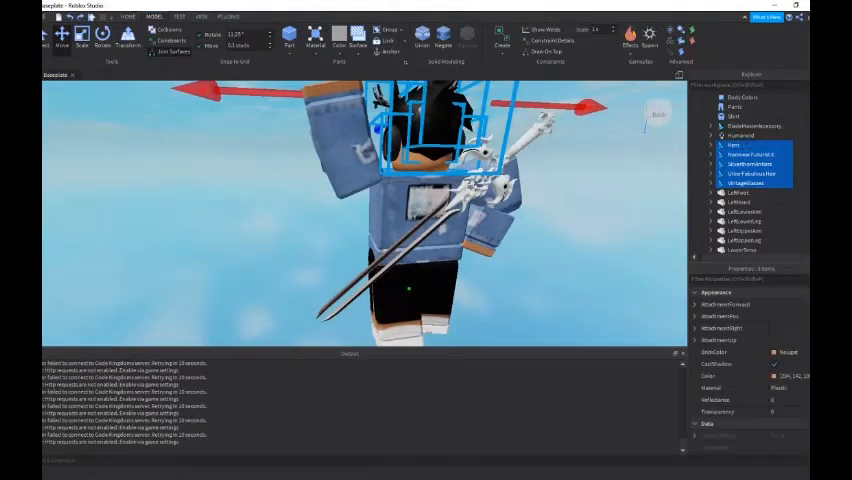
click(756, 125)
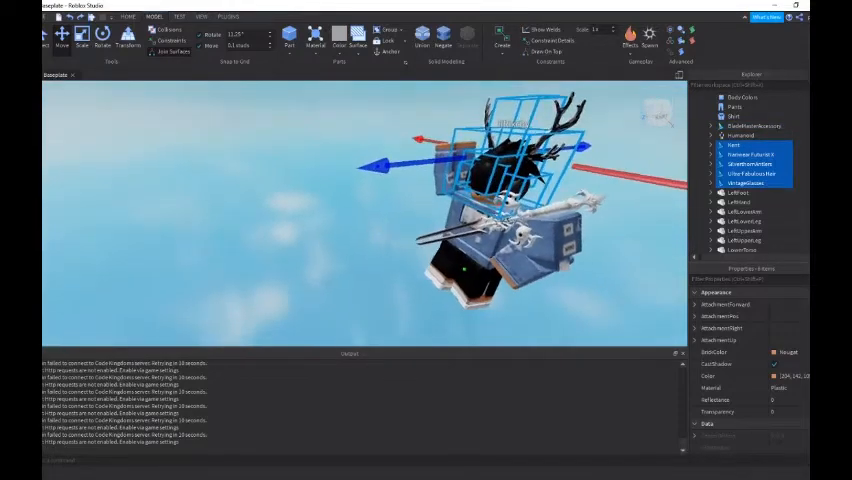
click(101, 40)
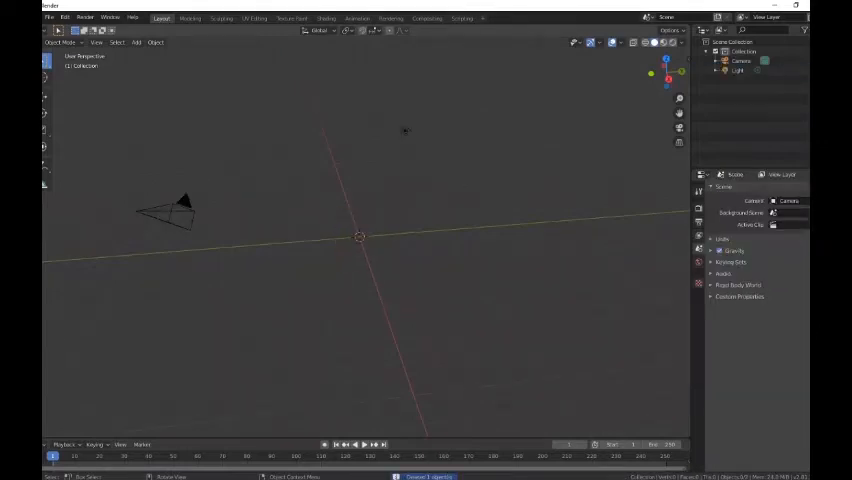
Open File > Import to show the importable formats such as Wavefront (.obj)
click(49, 18)
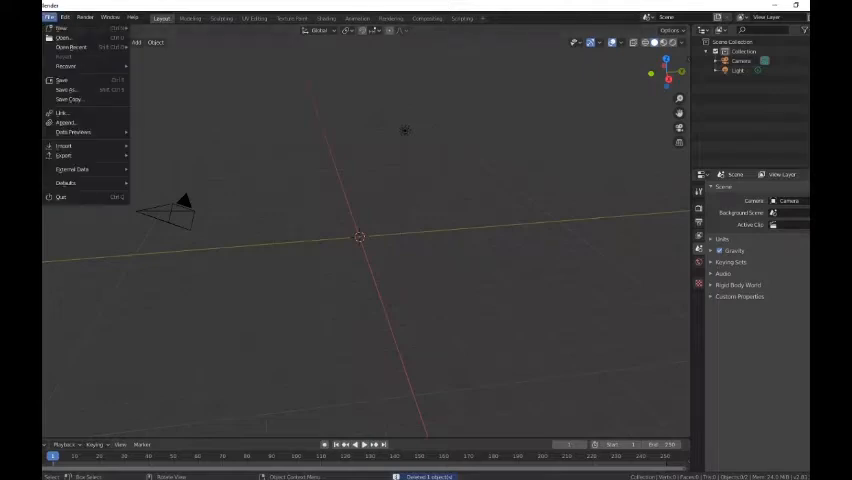
click(63, 146)
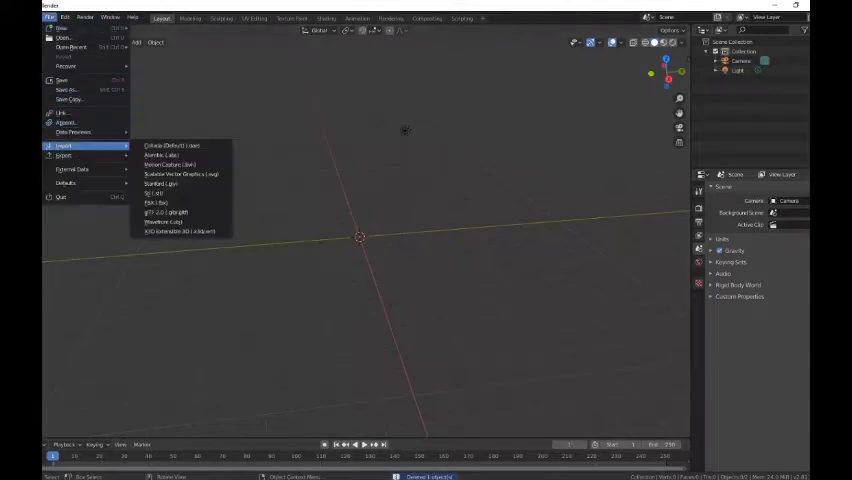
mouse_move(162, 221)
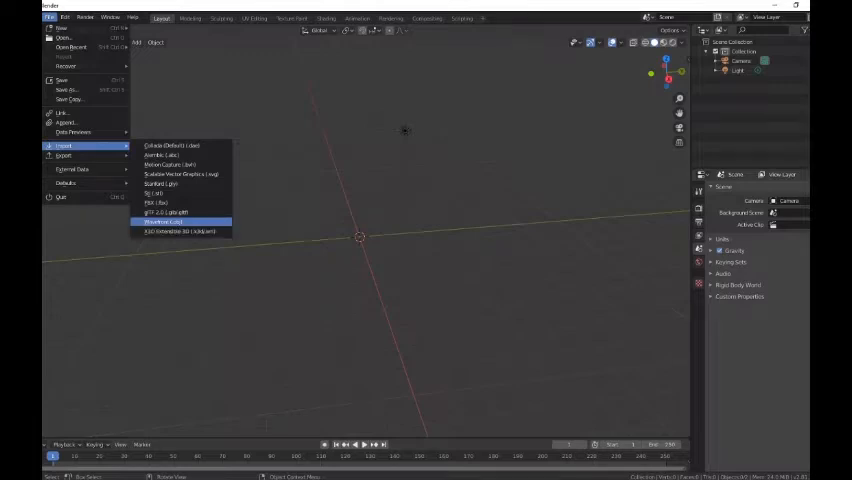
mouse_move(163, 221)
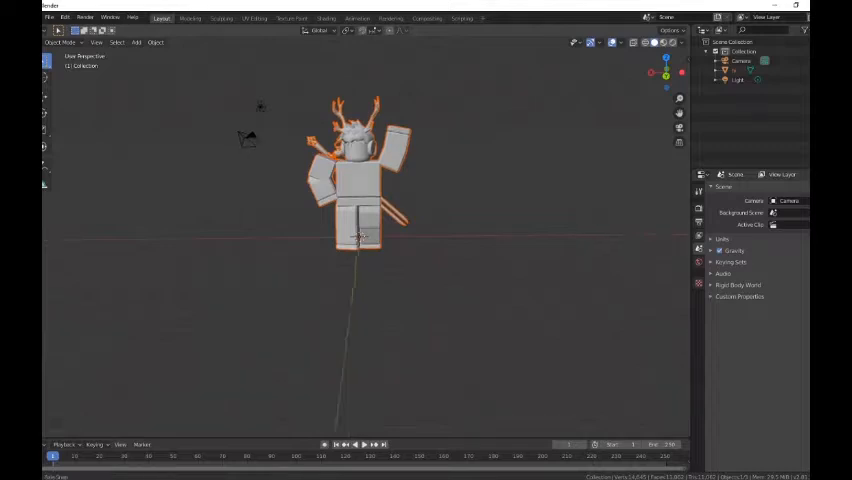
Select the Camera and move and rotate it to face the avatar
right_click(360, 180)
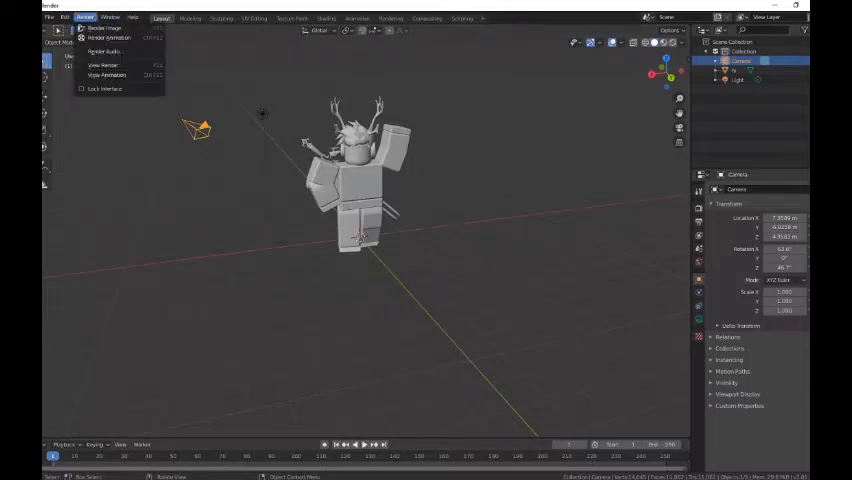
click(104, 27)
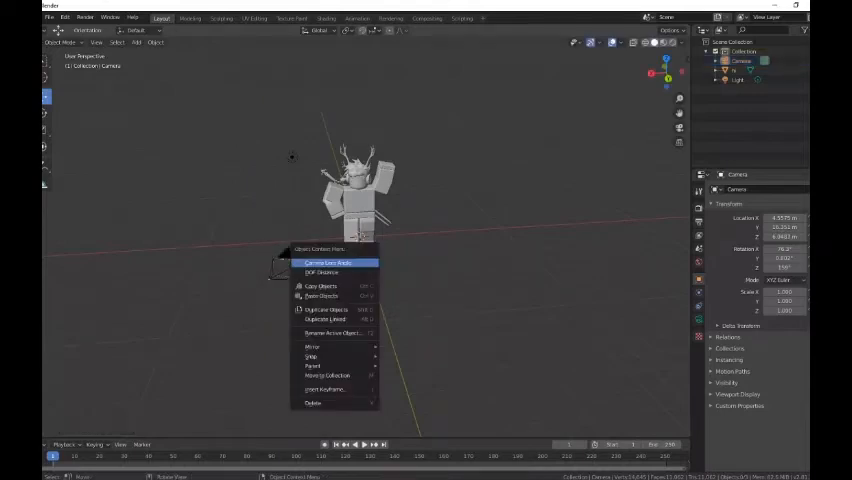
click(85, 17)
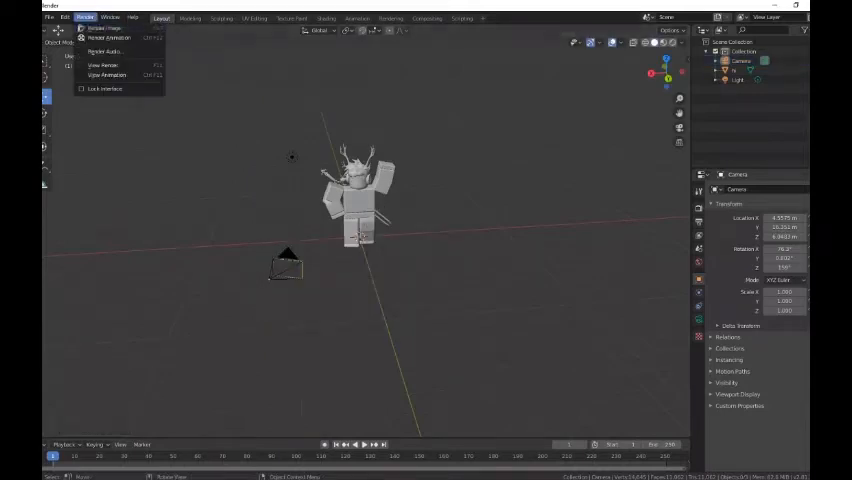
Drag the selected camera farther left of the avatar and confirm its new position
click(104, 28)
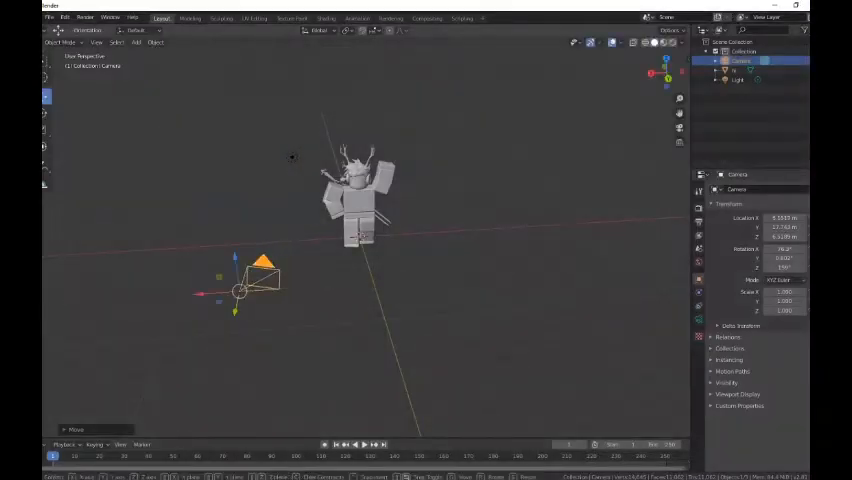
drag(255, 280, 235, 295)
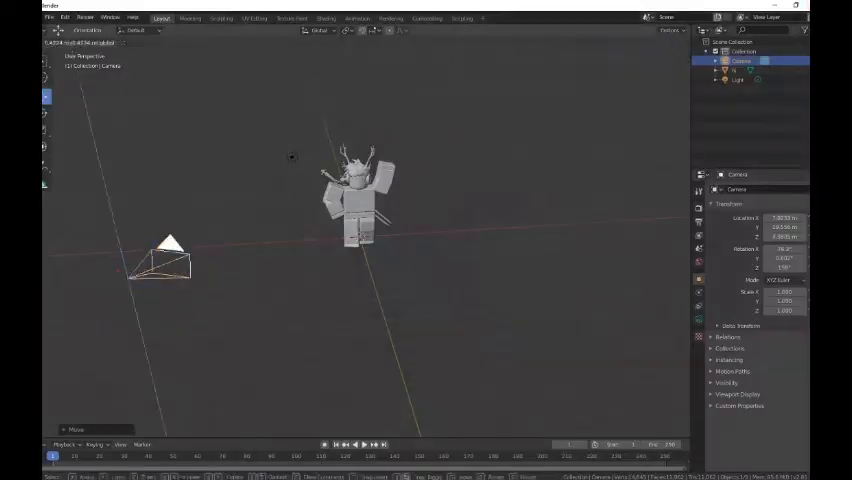
click(165, 250)
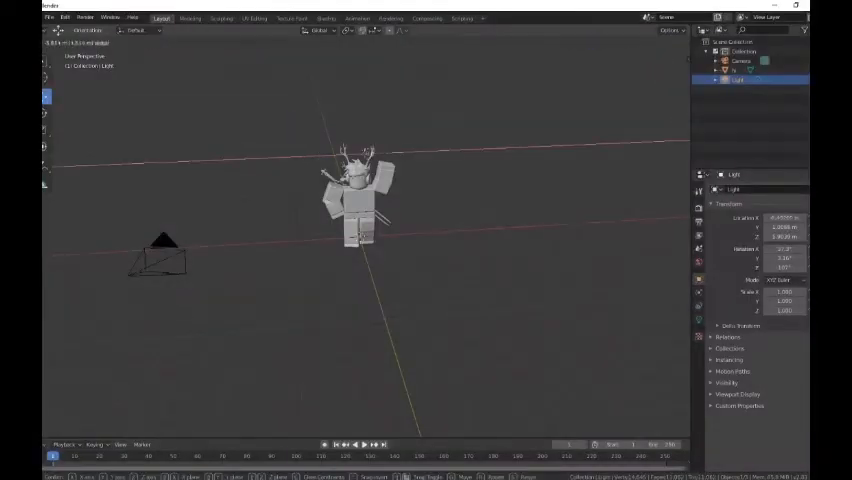
Render the scene from the camera's right-front position facing the avatar
key(F12)
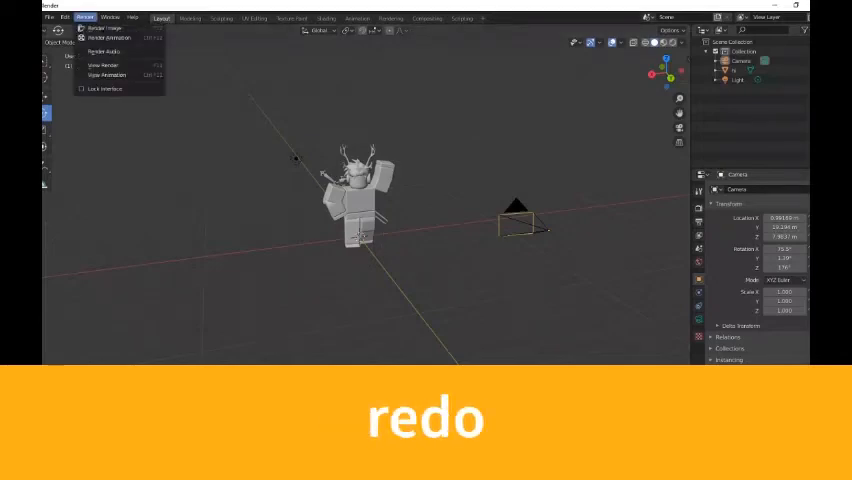
Render the posed, textured avatar from the camera view as an image
click(104, 27)
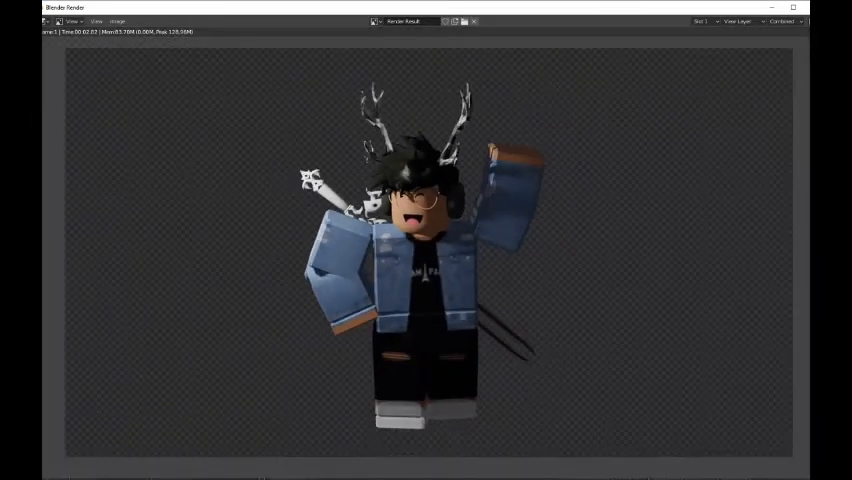
Save the rendered avatar image under a new name as a PNG
click(117, 21)
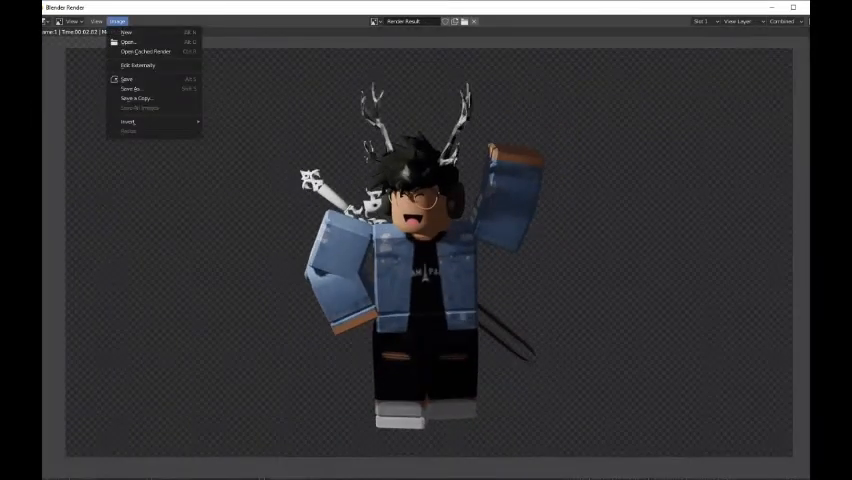
mouse_move(130, 88)
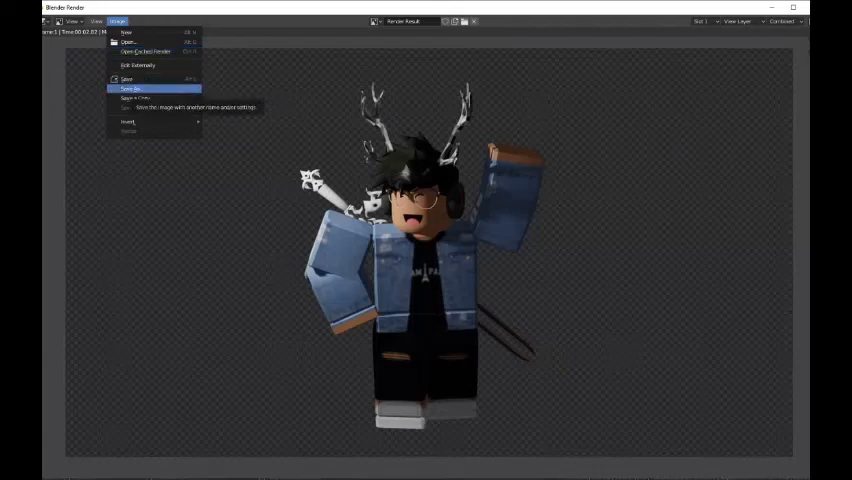
click(131, 89)
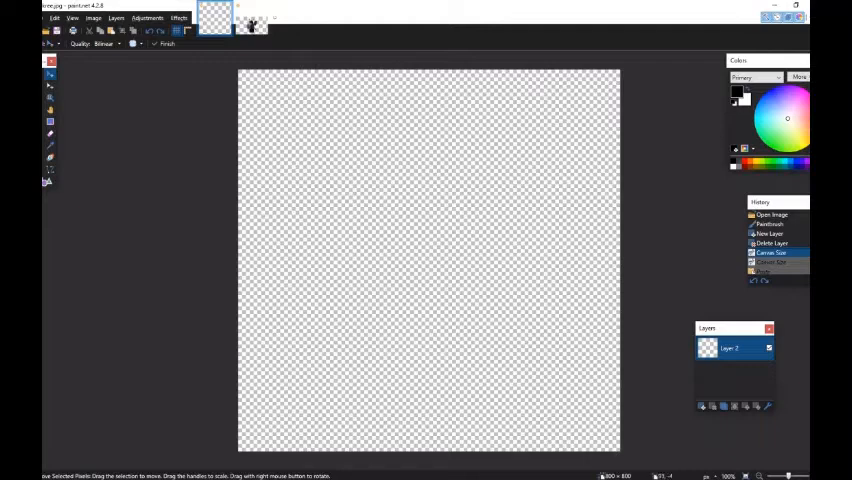
Magic-wand away the render's background and place a new empty layer beneath the avatar
click(116, 18)
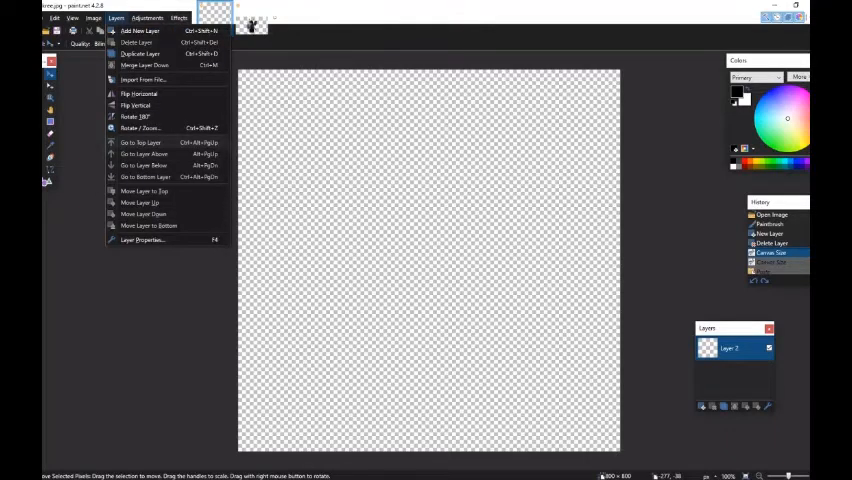
mouse_move(142, 79)
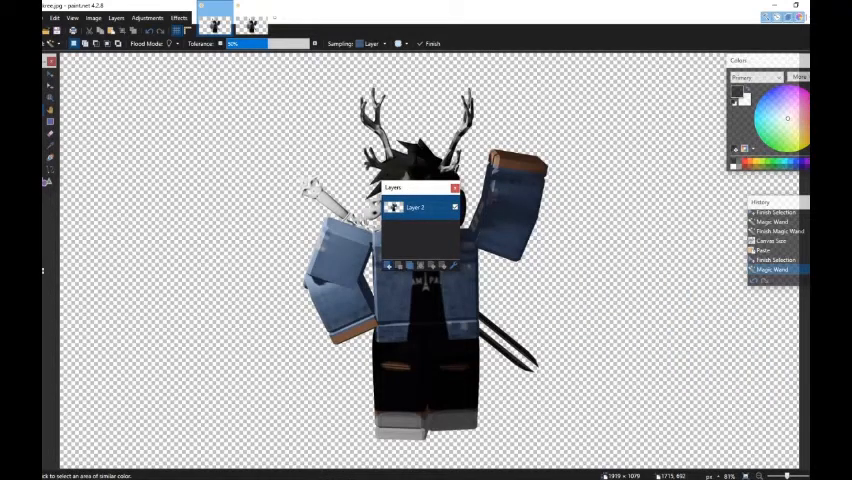
click(388, 266)
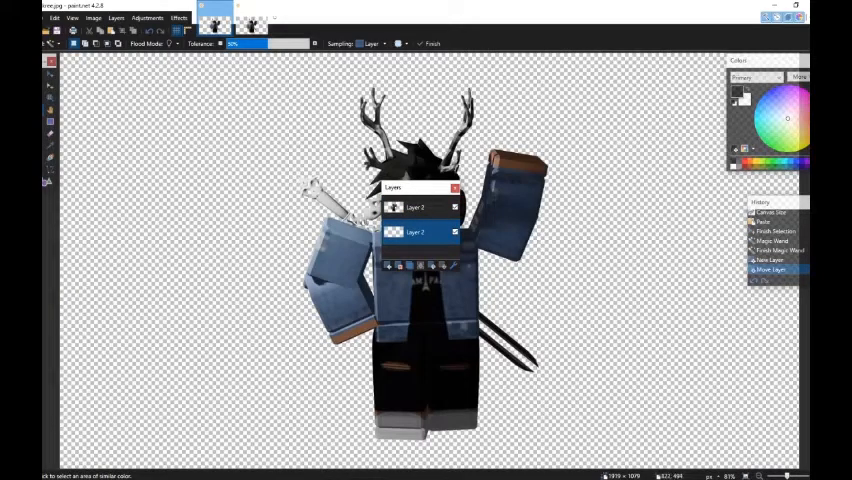
drag(420, 188, 770, 384)
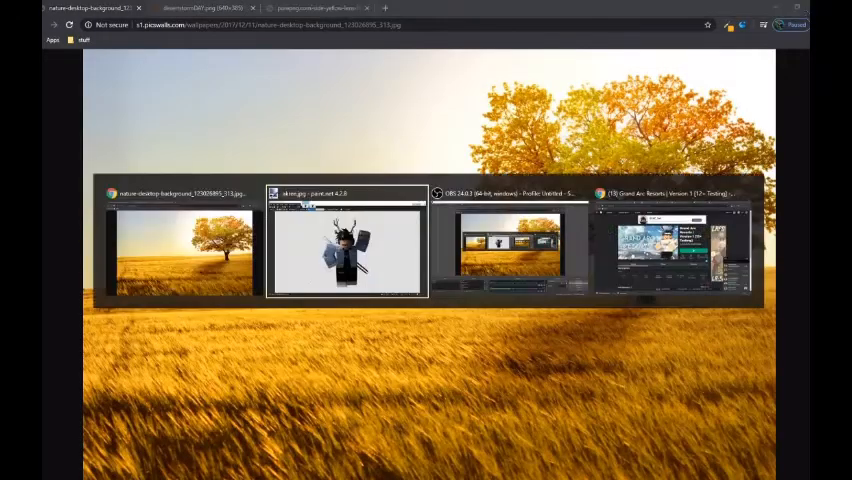
Paste the copied autumn field photo with the orange tree into the avatar document
click(347, 240)
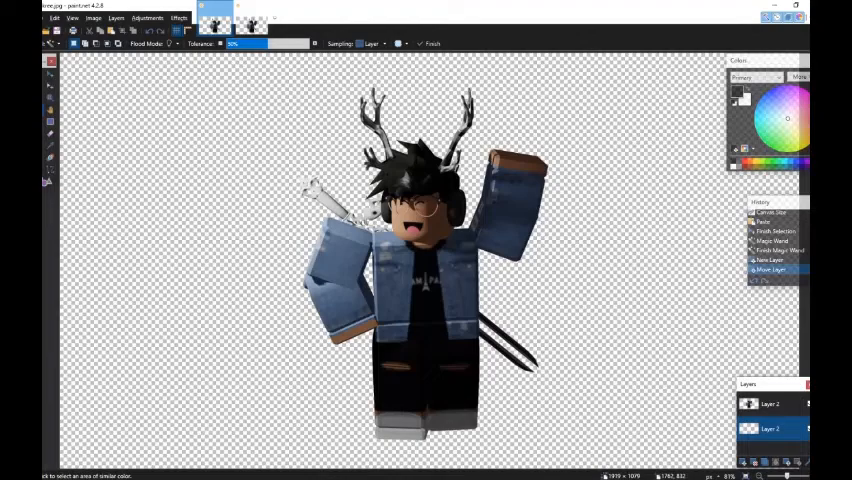
key(ctrl+v)
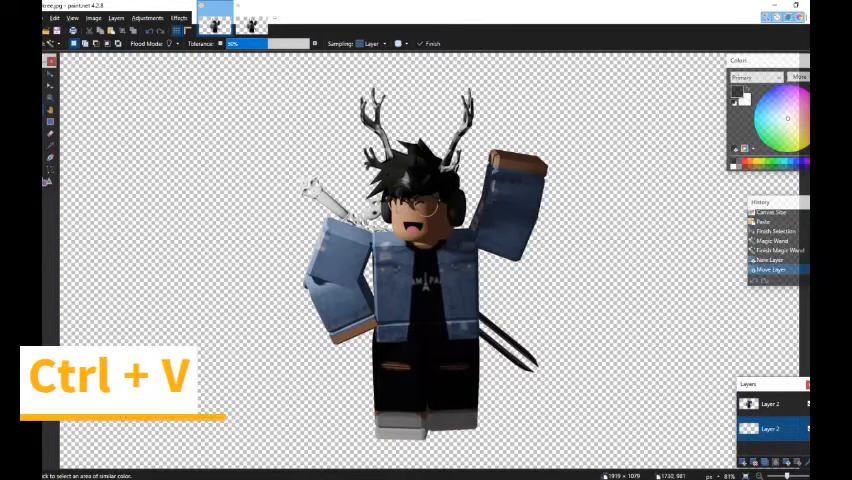
key(ctrl+v)
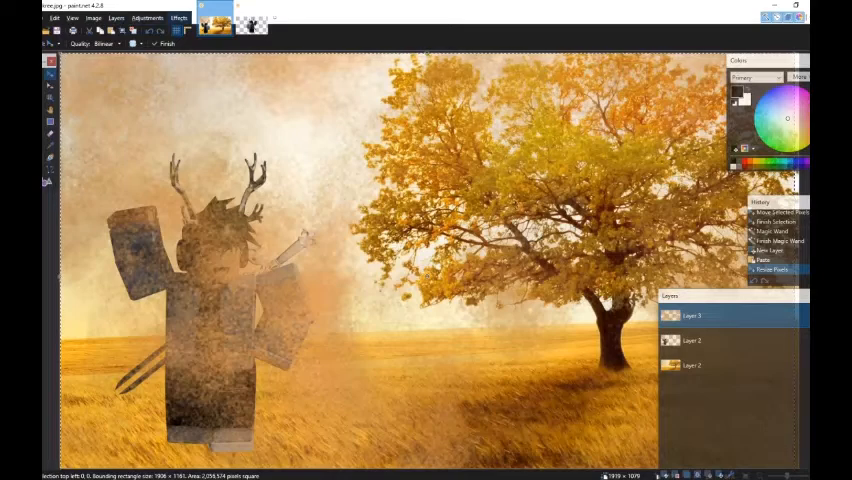
Lower the dust overlay layer's opacity in Layer Properties
click(115, 18)
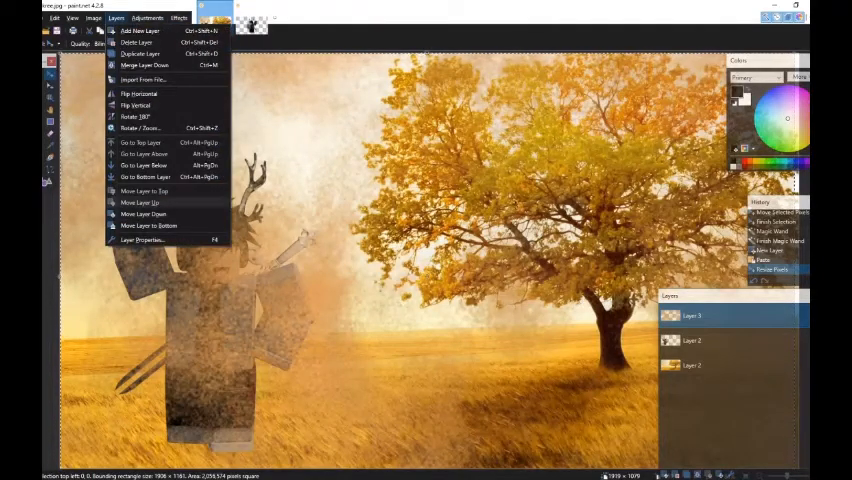
click(143, 240)
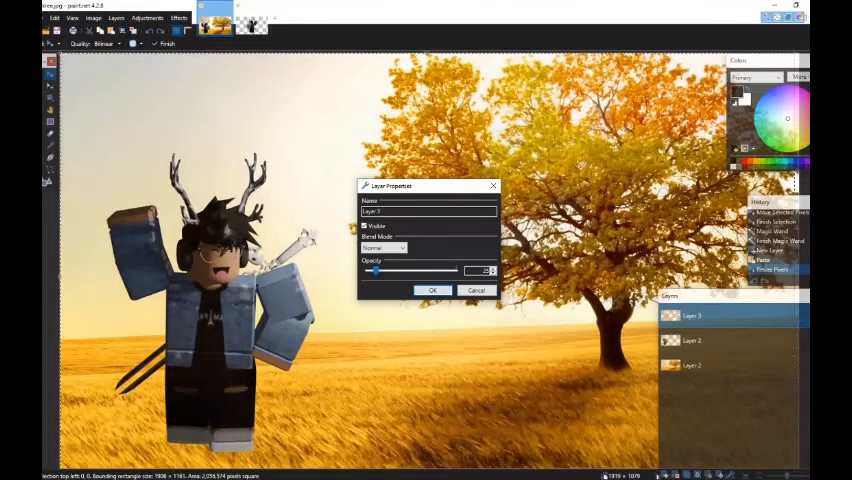
click(433, 290)
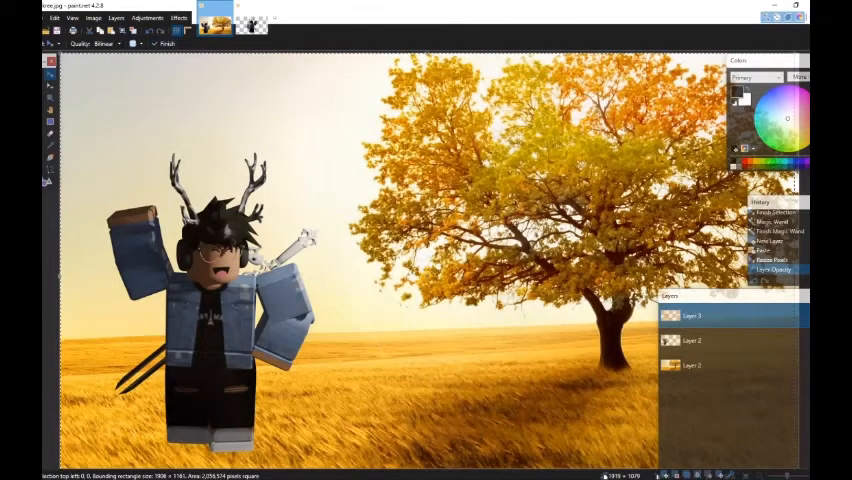
click(115, 18)
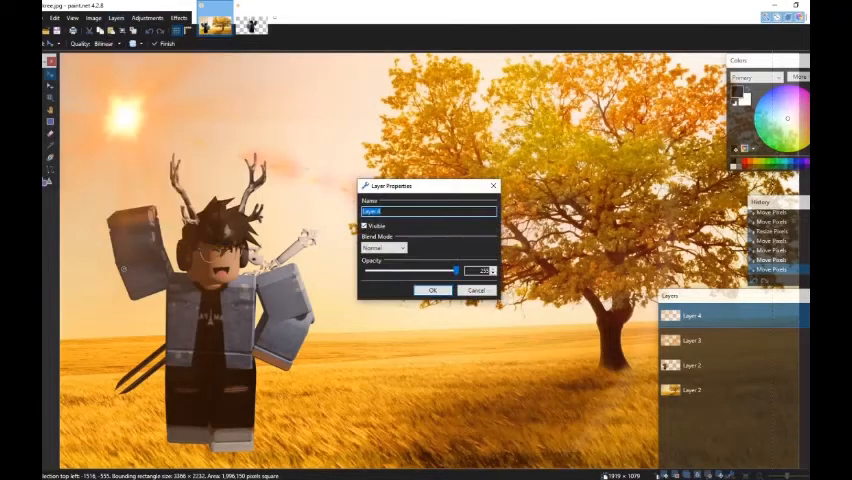
Set the sun flare layer's opacity to about 150 and confirm
drag(455, 270, 437, 270)
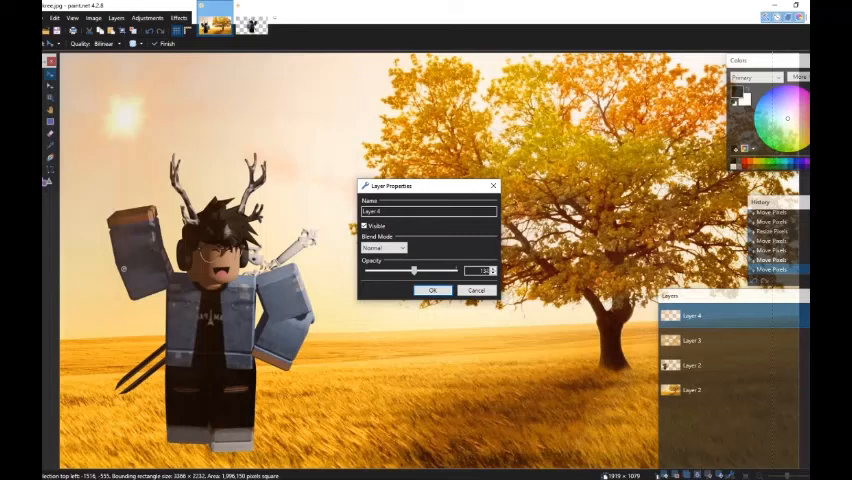
drag(414, 270, 418, 270)
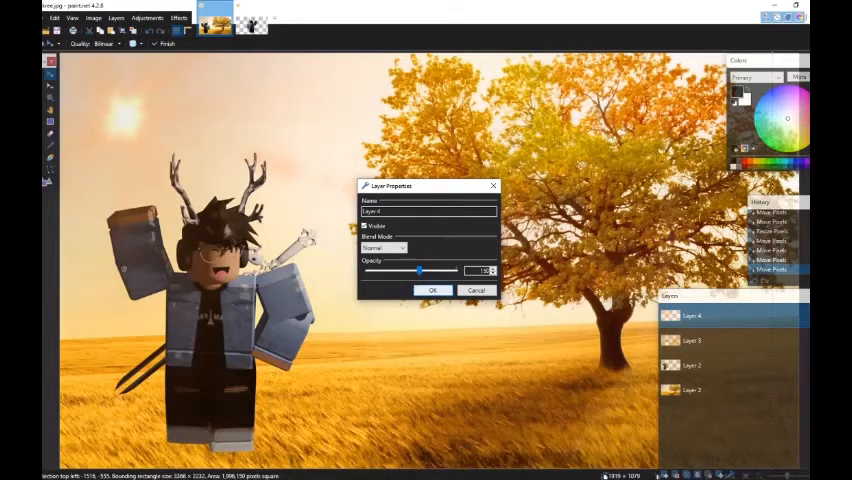
click(433, 290)
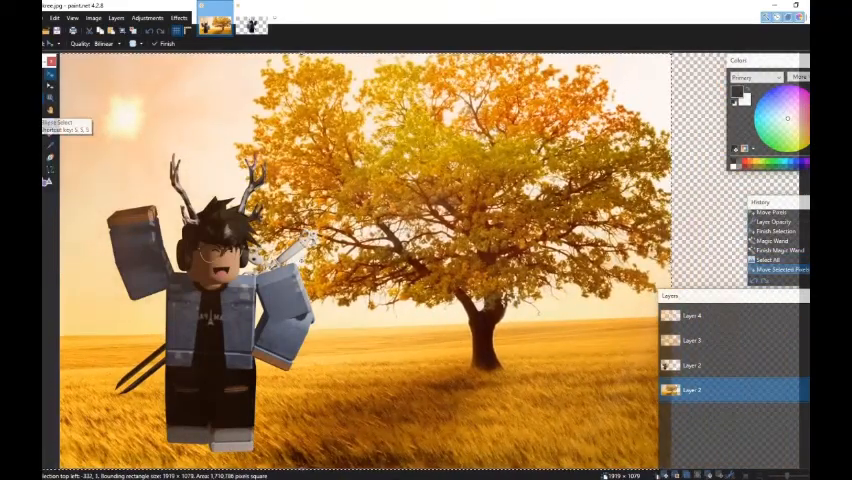
Crop the image to the selected field area, removing the transparent right strip
click(116, 18)
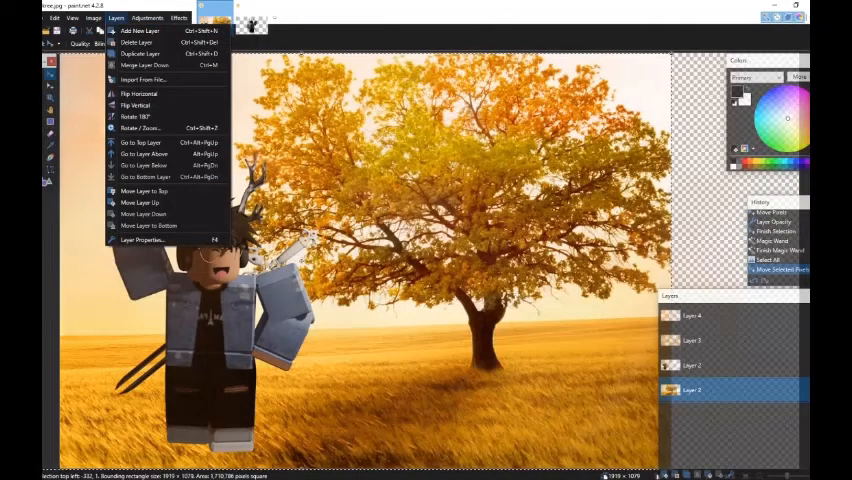
click(92, 18)
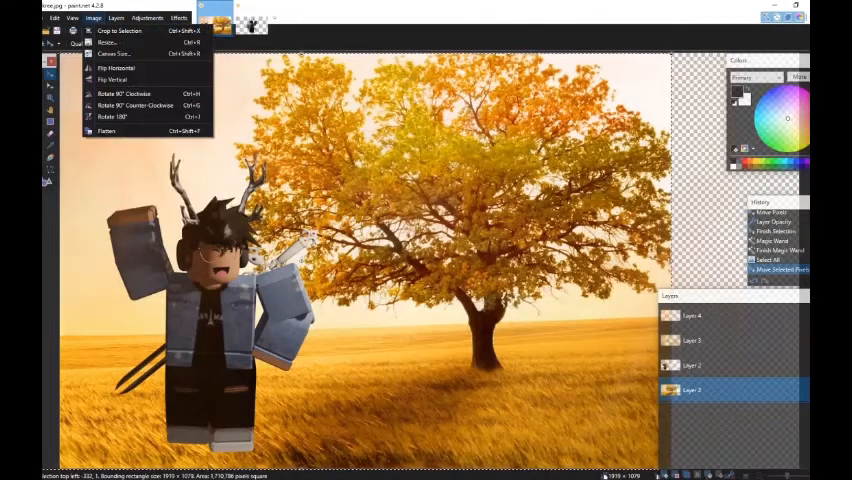
click(118, 30)
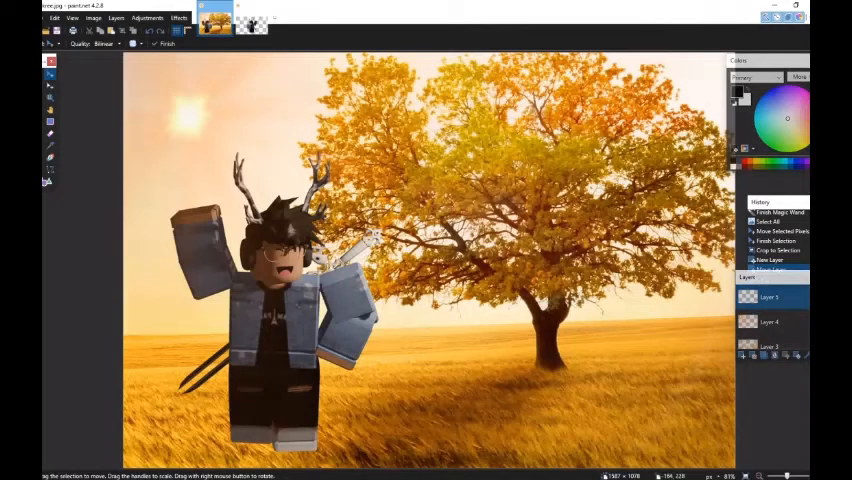
Type 'How to make A GFX' in Segoe Script at the lower right
click(49, 146)
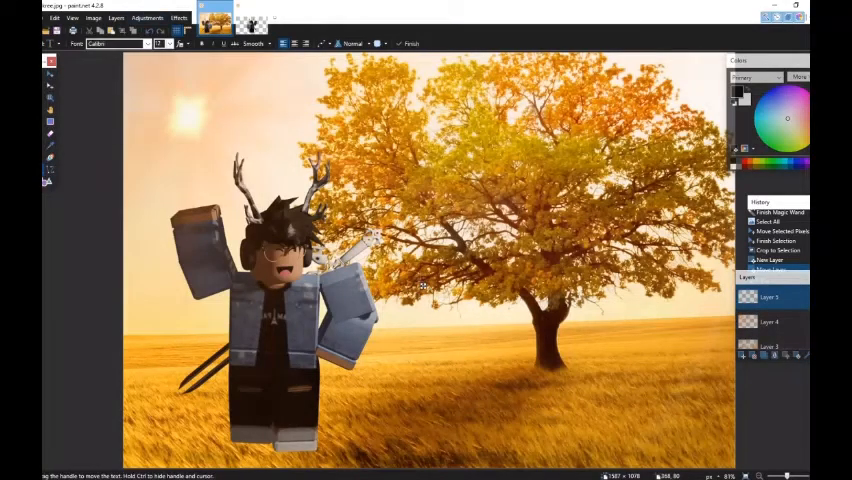
click(120, 44)
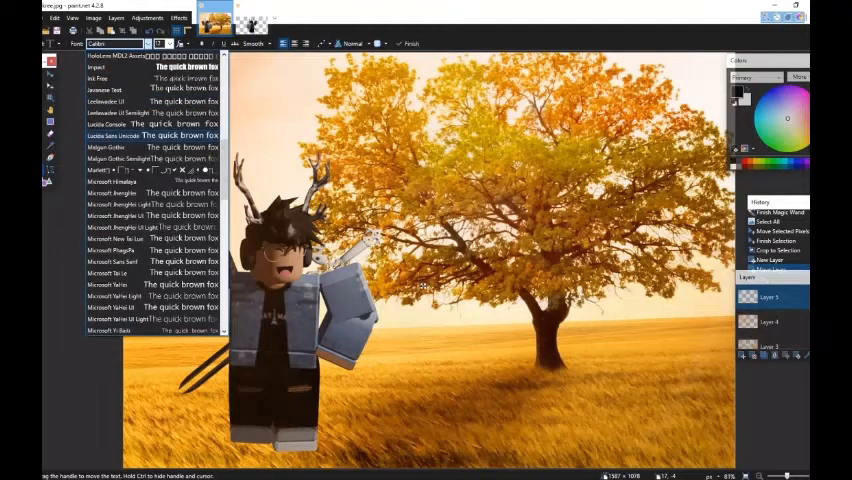
scroll(up, 3)
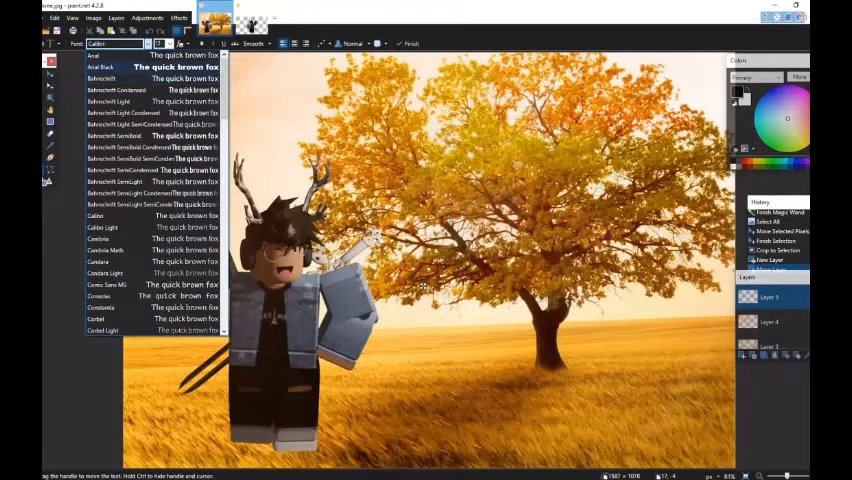
scroll(down, 3)
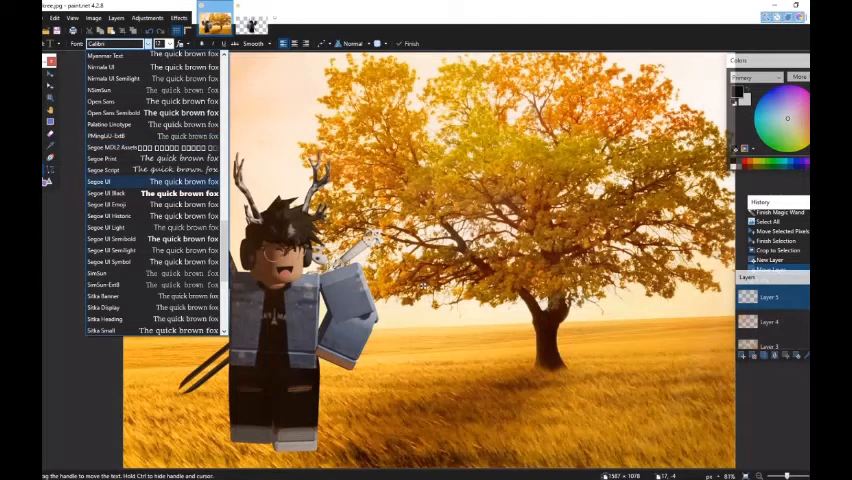
click(103, 170)
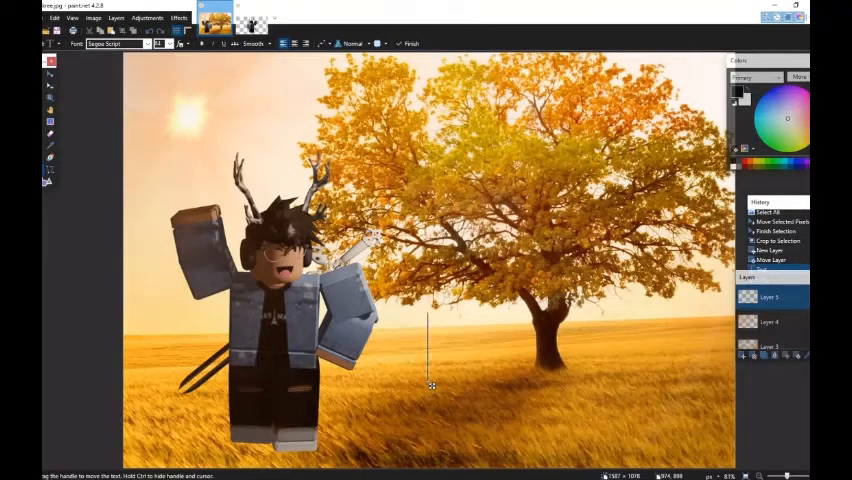
text(How to make)
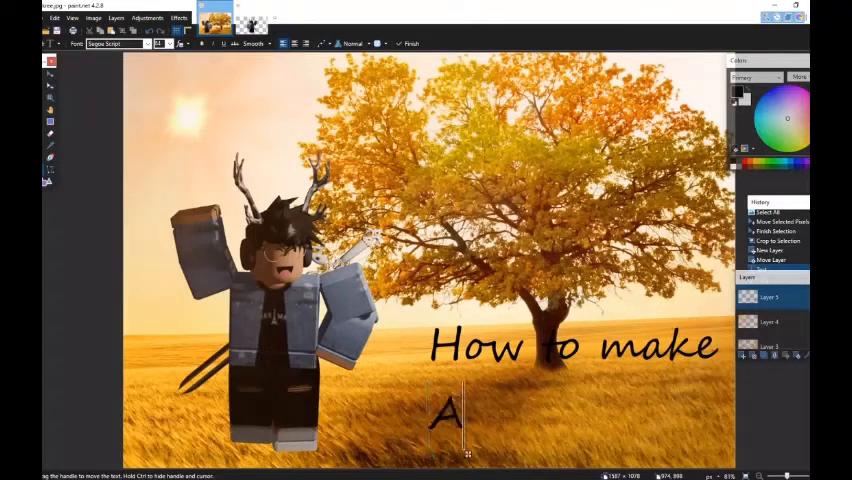
text(GFX)
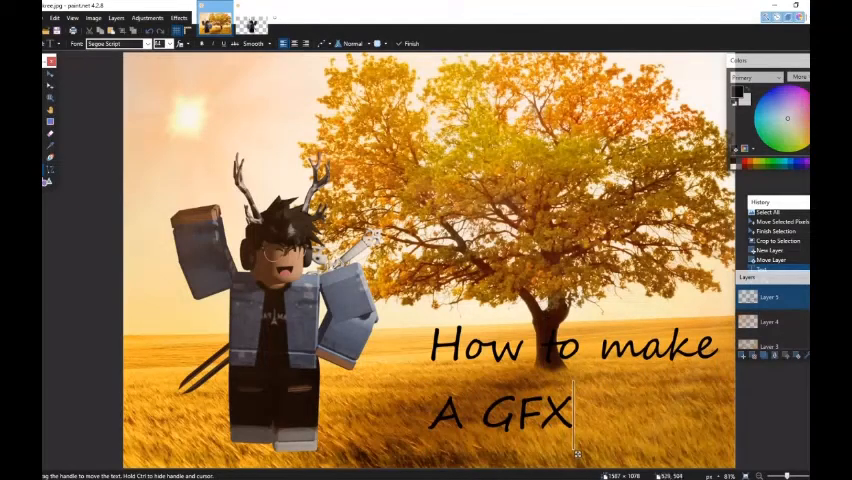